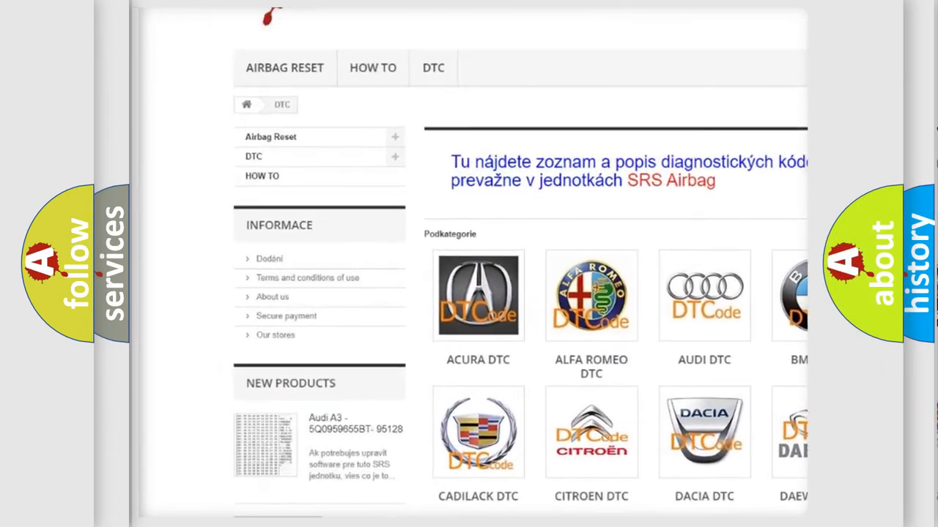
scroll("down", 3)
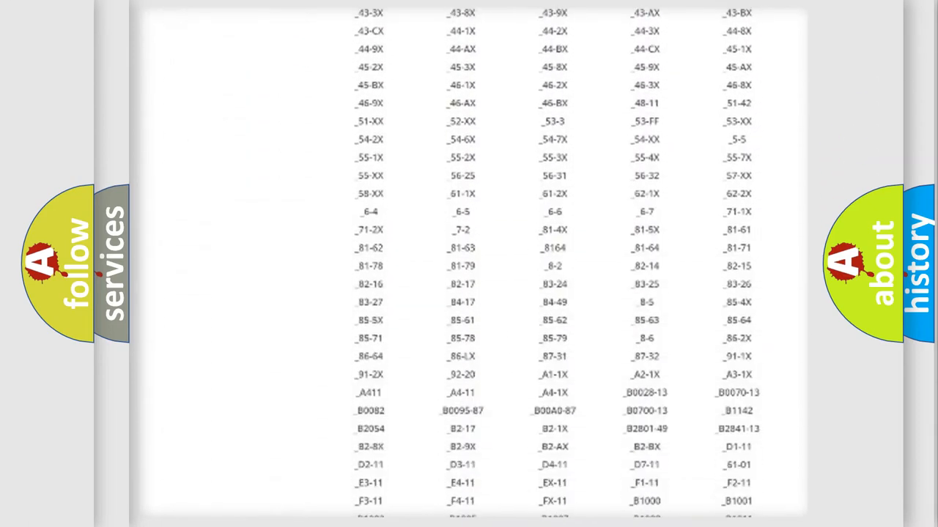
scroll("down", 3)
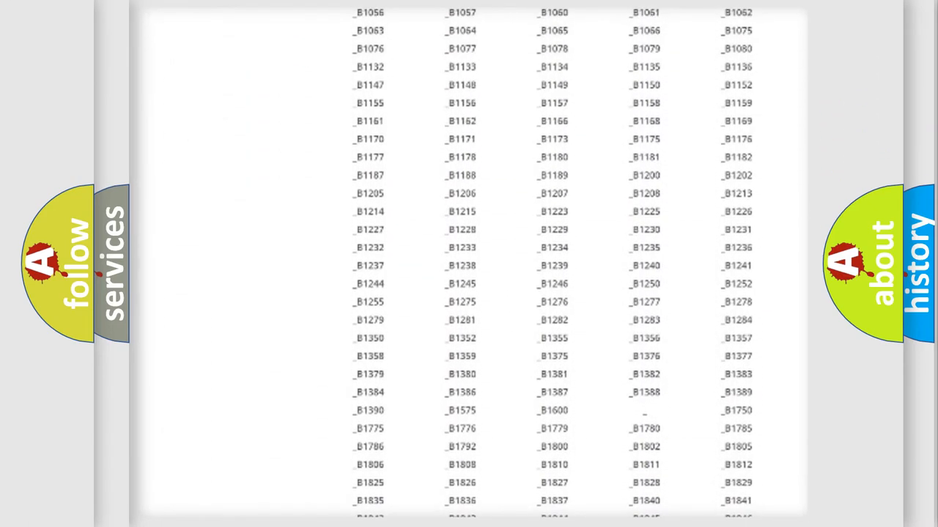